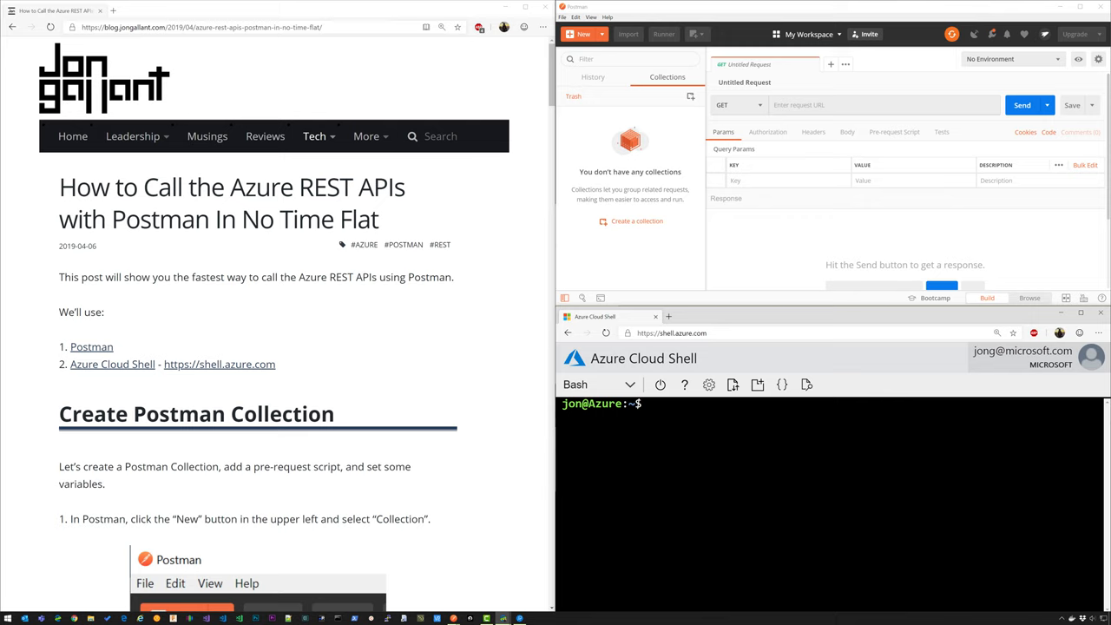
- Create a collection named 'Azure REST' and give it the Azure token pre-request script
click(651, 403)
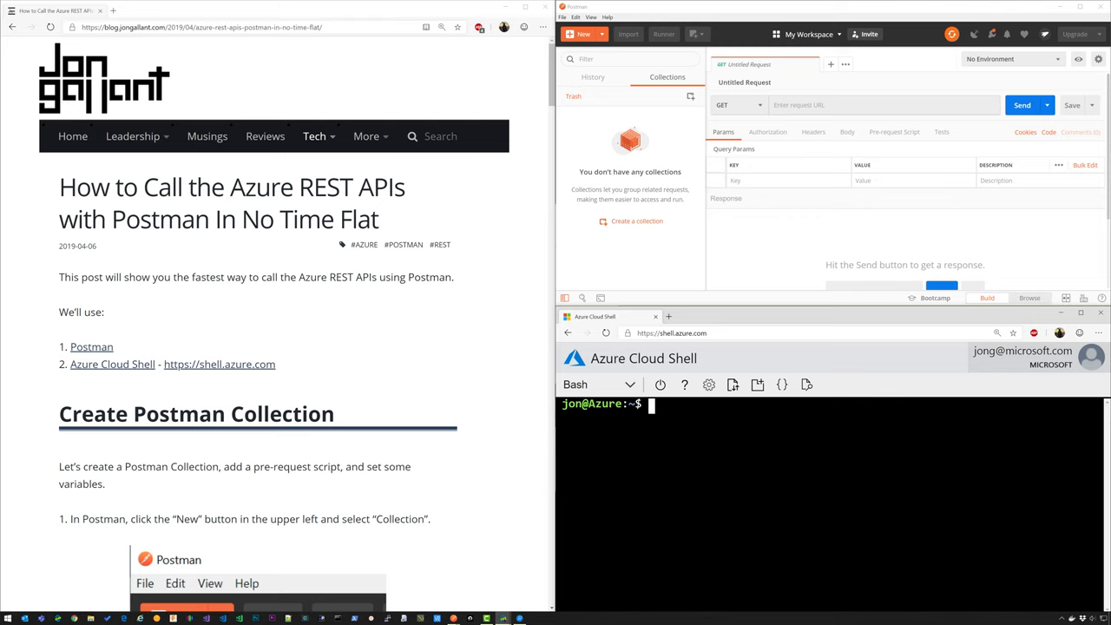
scroll(down, 3)
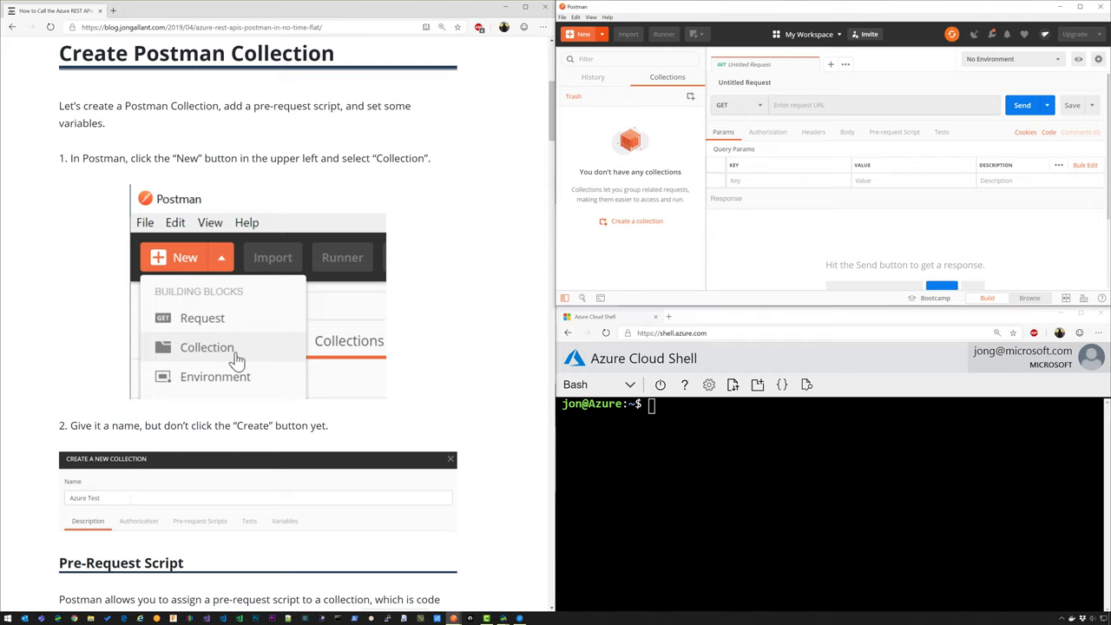
click(584, 34)
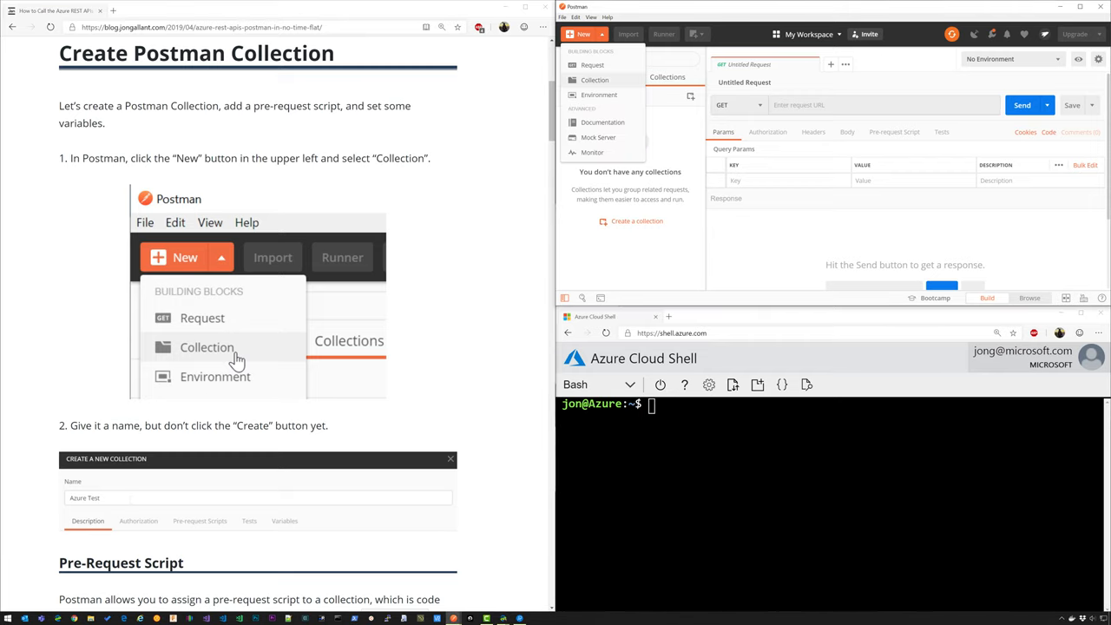
click(594, 80)
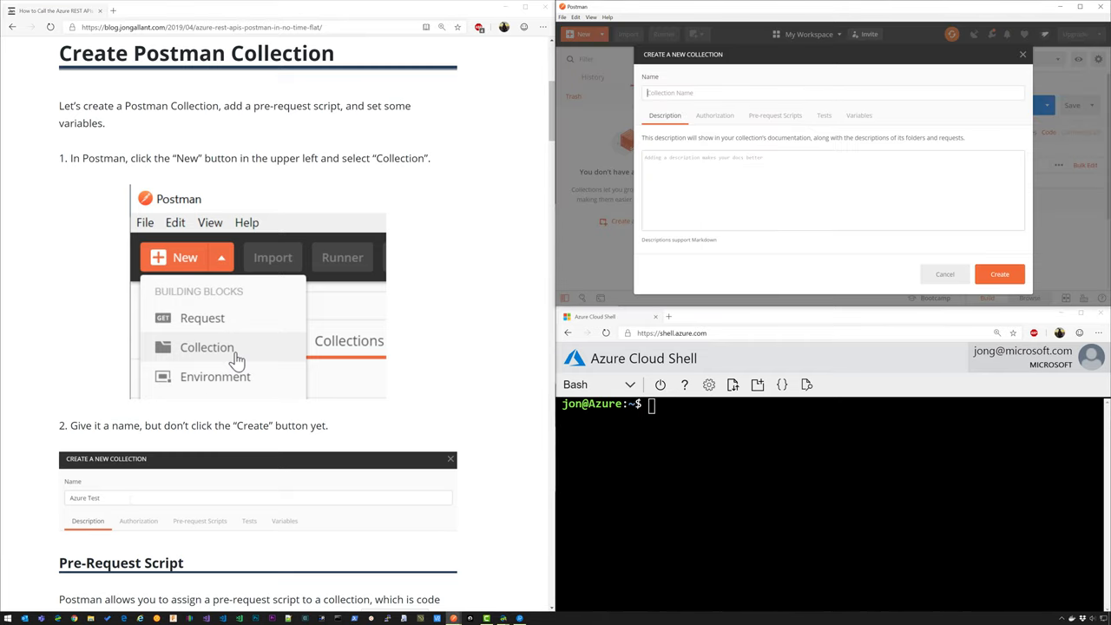
text(Azure REST)
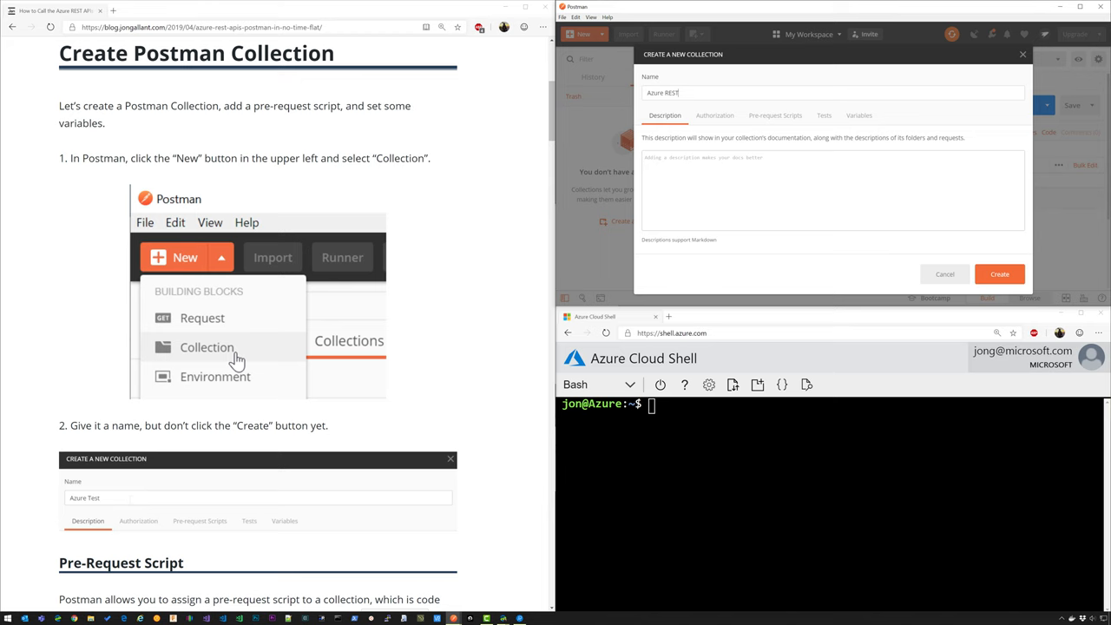
click(775, 115)
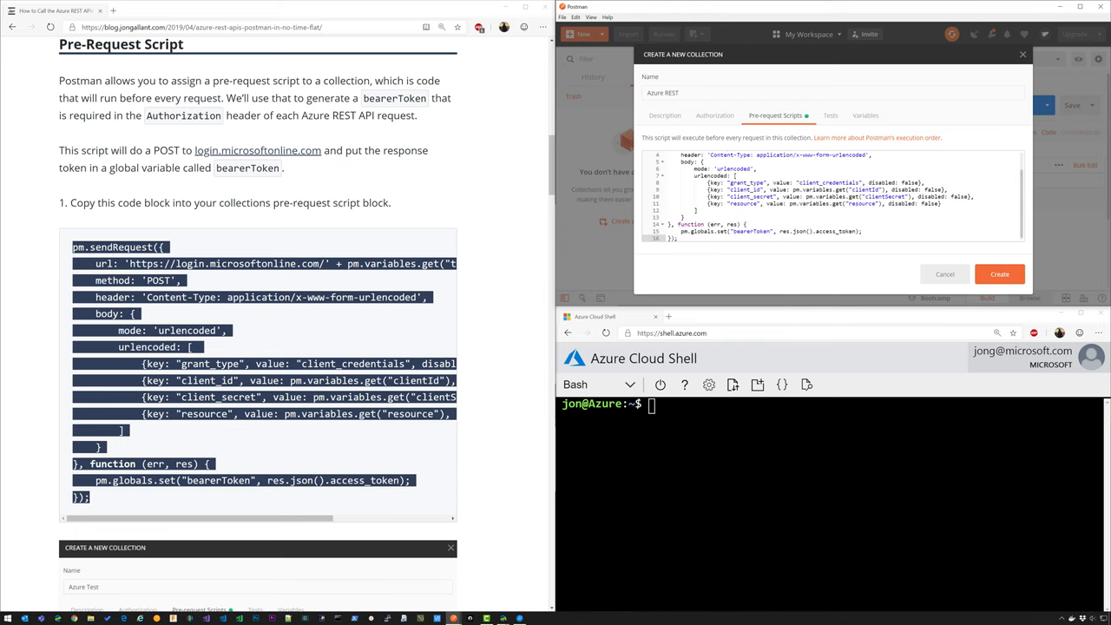
click(865, 115)
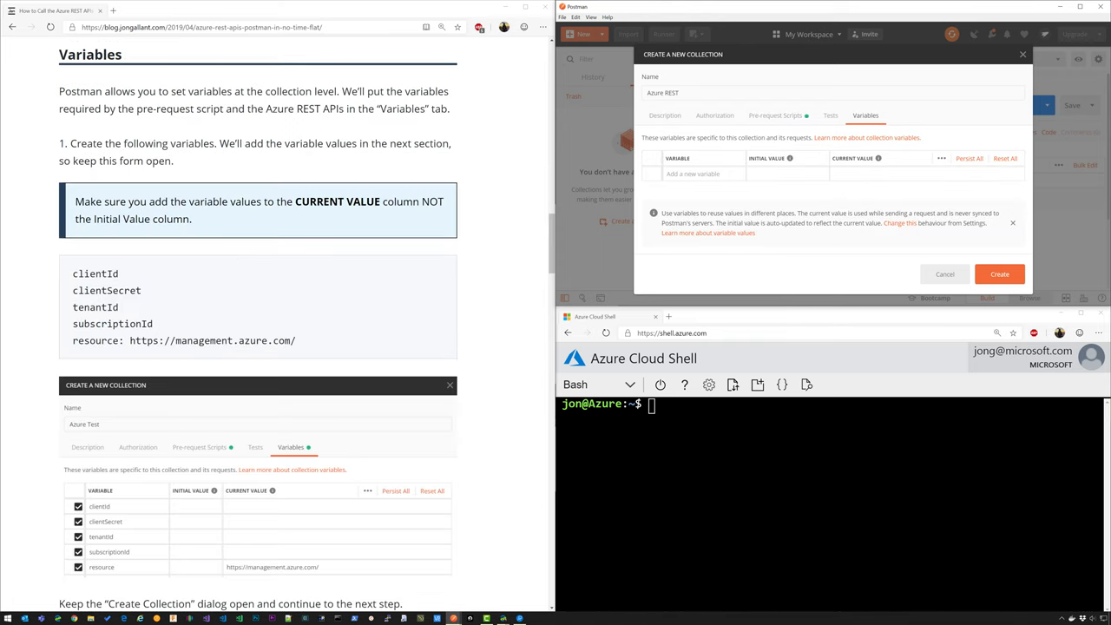
double_click(95, 273)
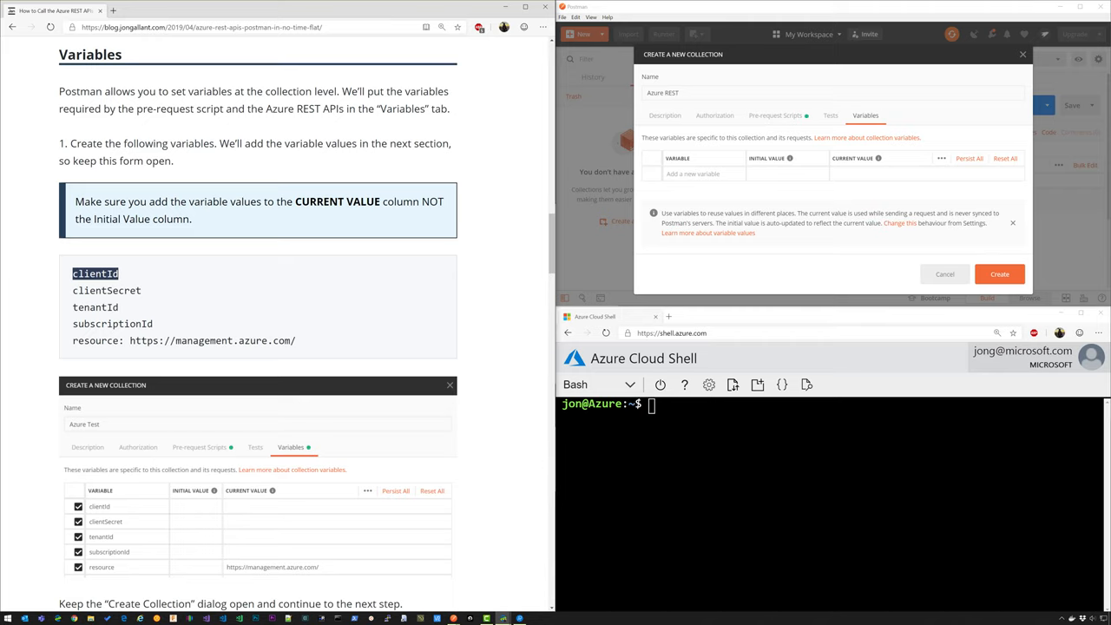
text(clientId)
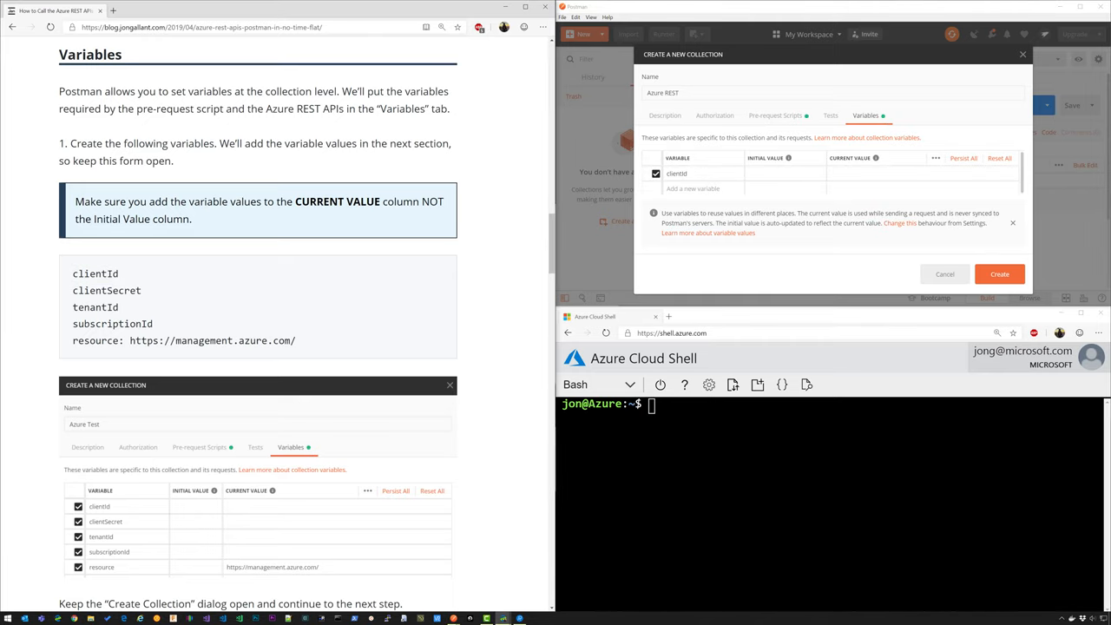
double_click(106, 290)
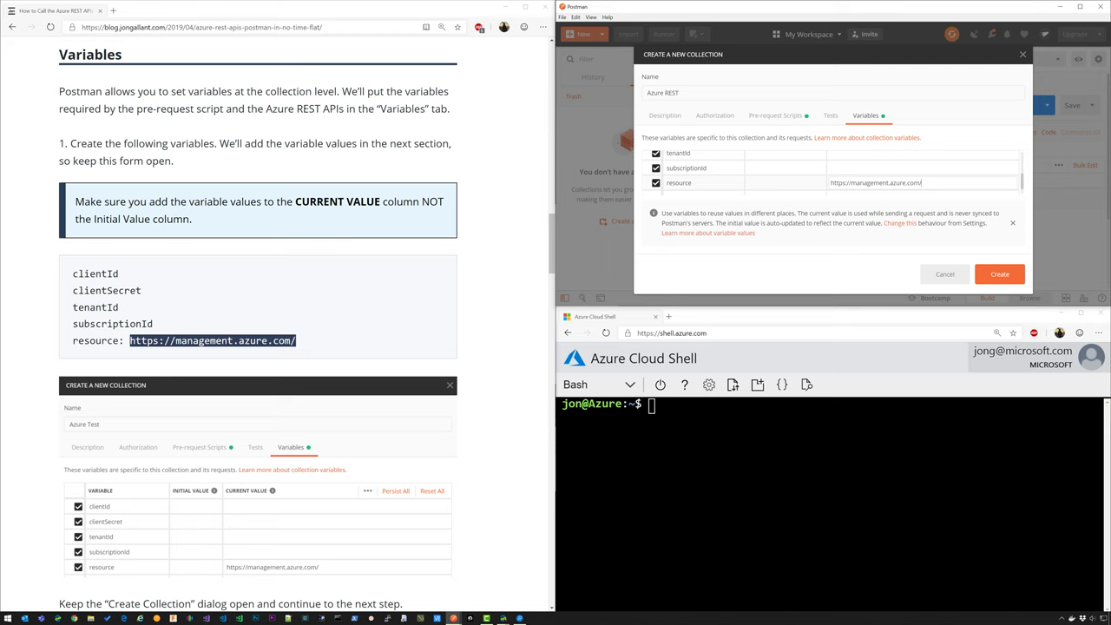
scroll(down, 3)
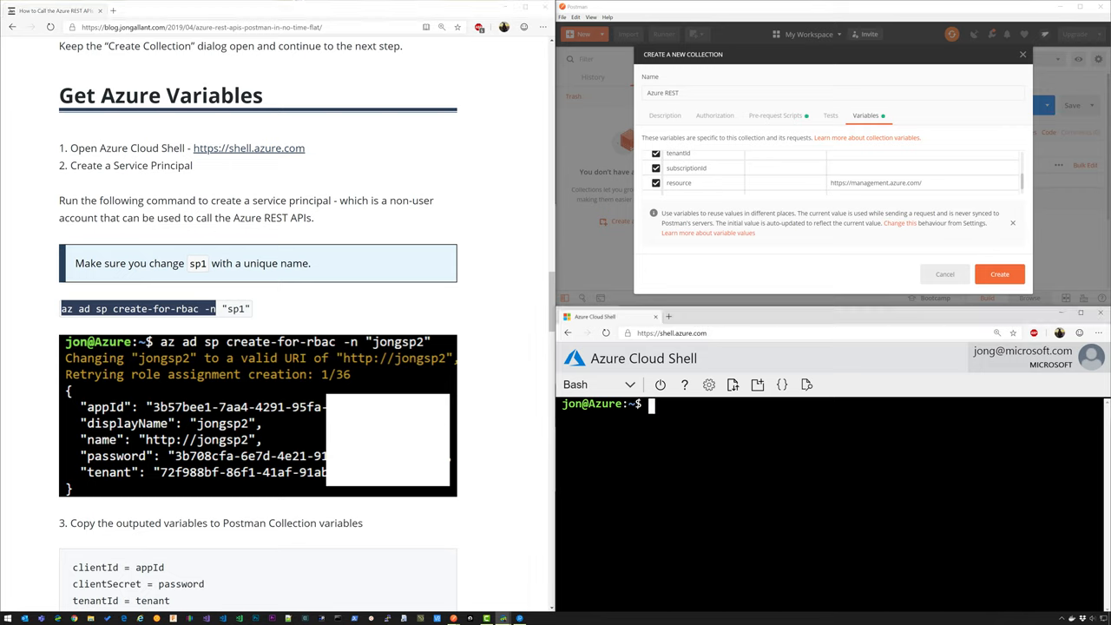
- Create a service principal named 'jong12345' with az ad sp create-for-rbac in Cloud Shell
text(az ad sp create-for-rbac -n "")
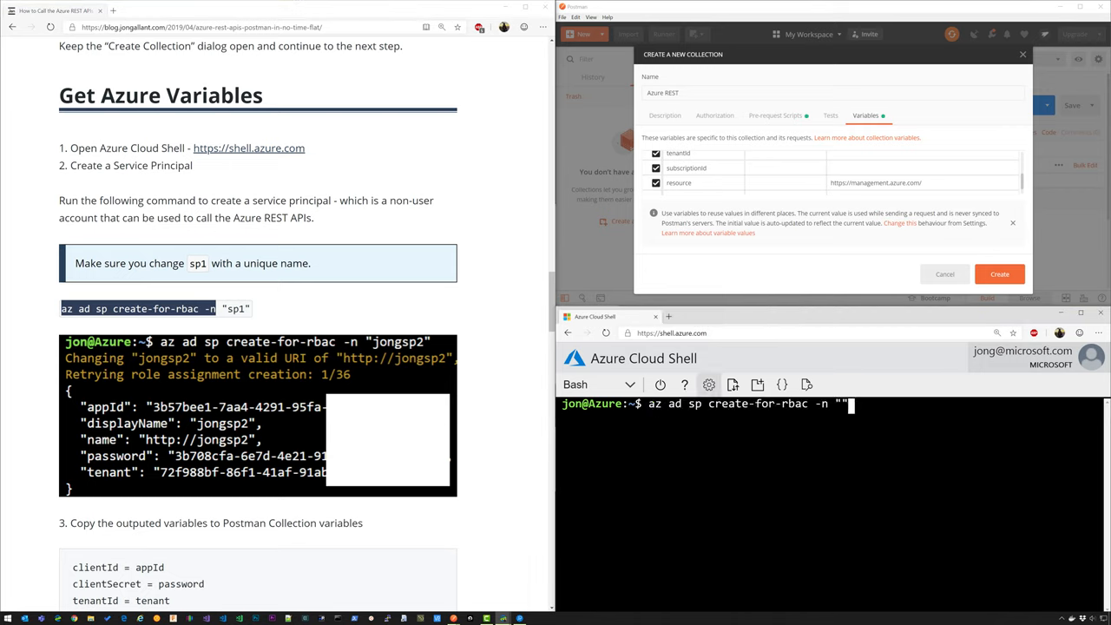
text(jong)
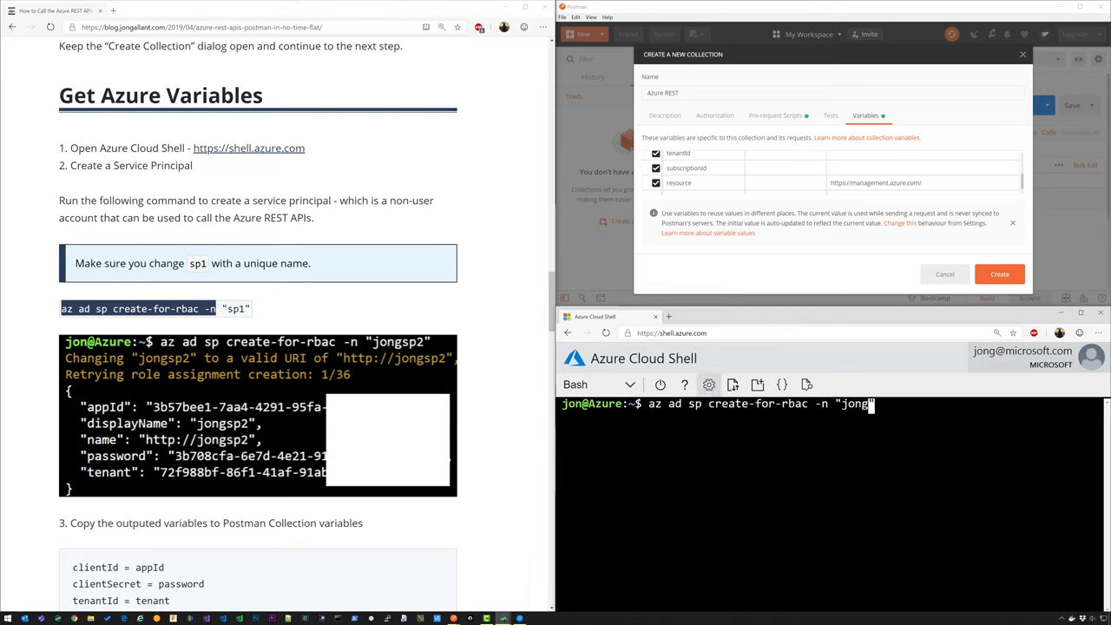
text(12345)
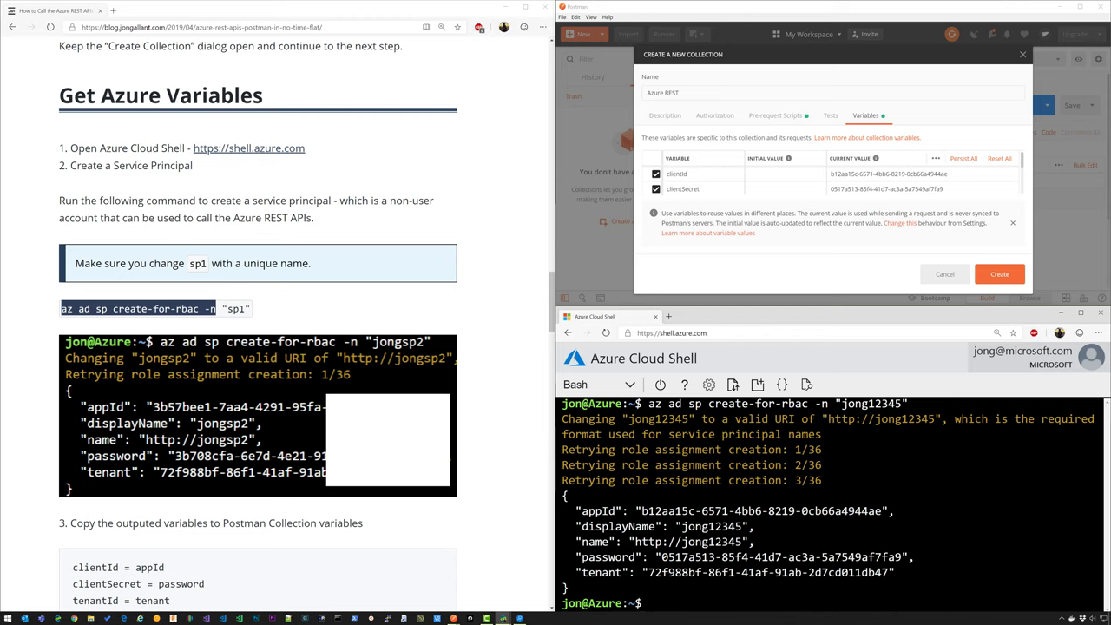
- Copy the tenant value and subscription ID into the collection's Current Value cells
double_click(769, 572)
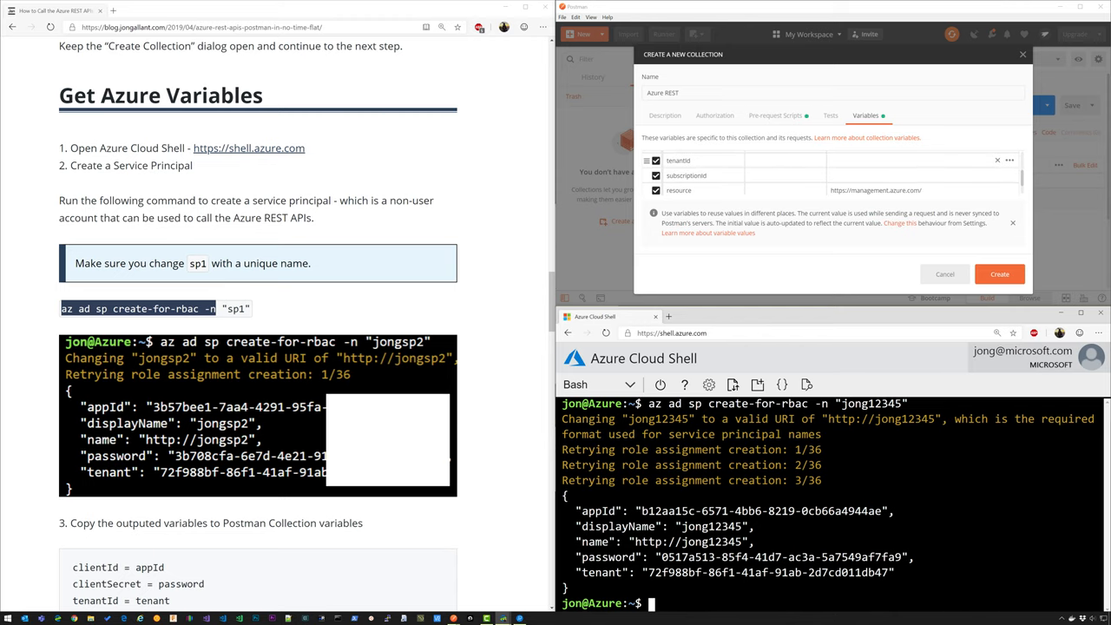
scroll(down, 3)
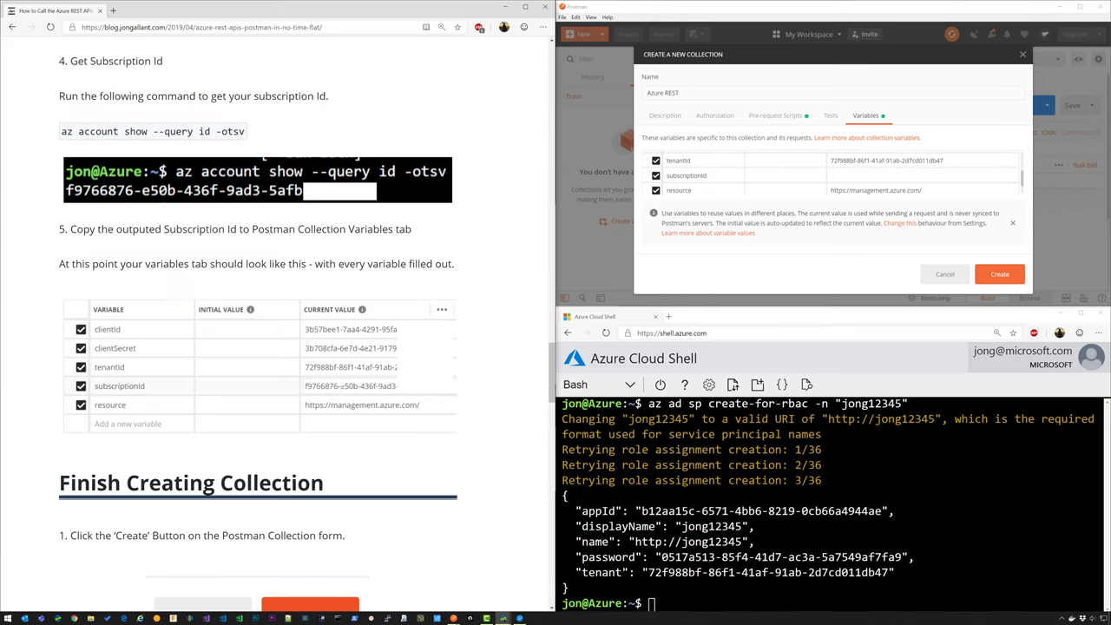
double_click(136, 131)
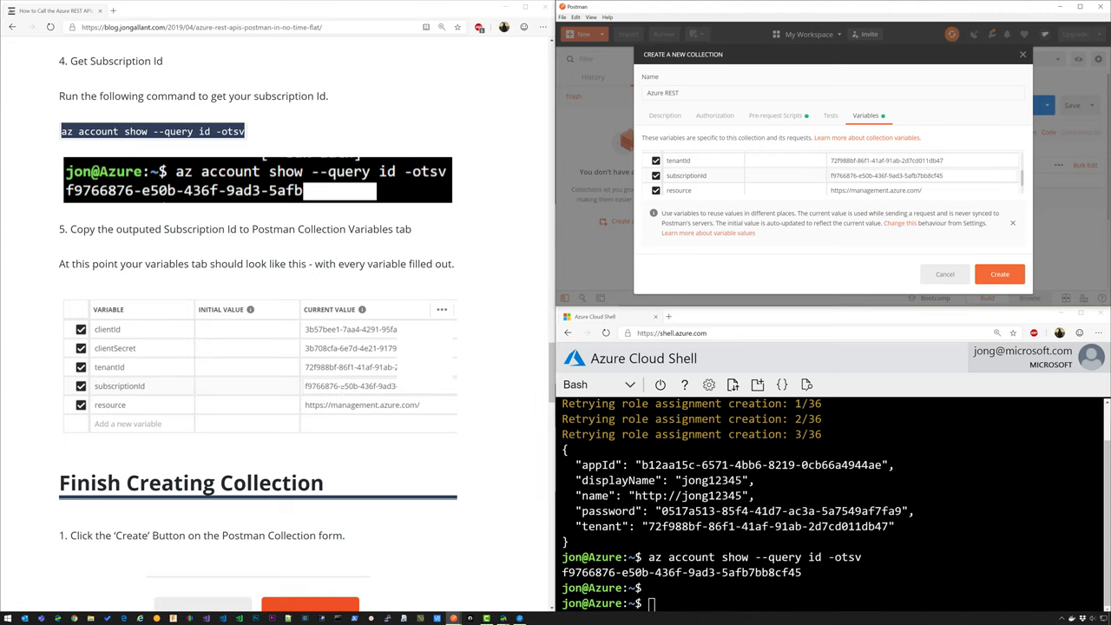
scroll(down, 3)
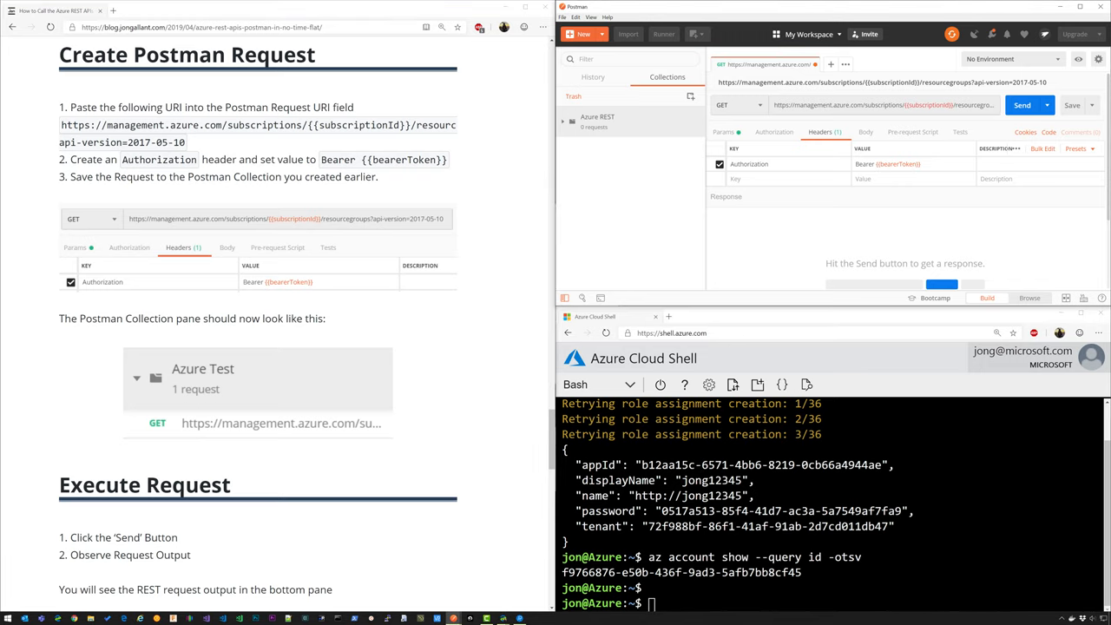
- Save the request as 'Get RGs' in Azure REST and send it, getting 200 OK
click(1072, 104)
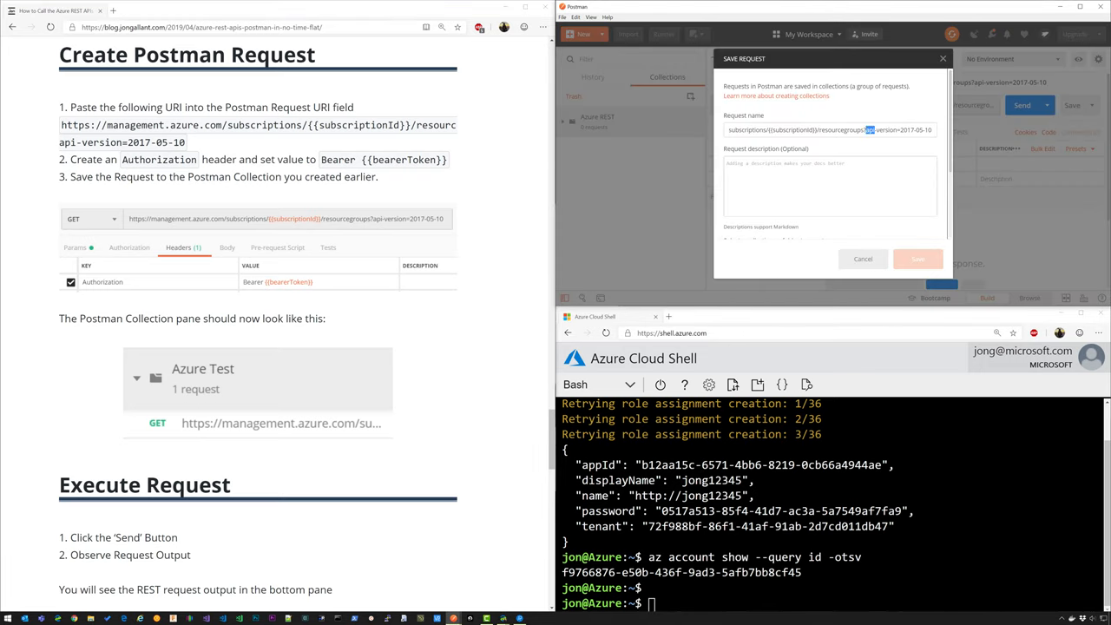
text(Get R)
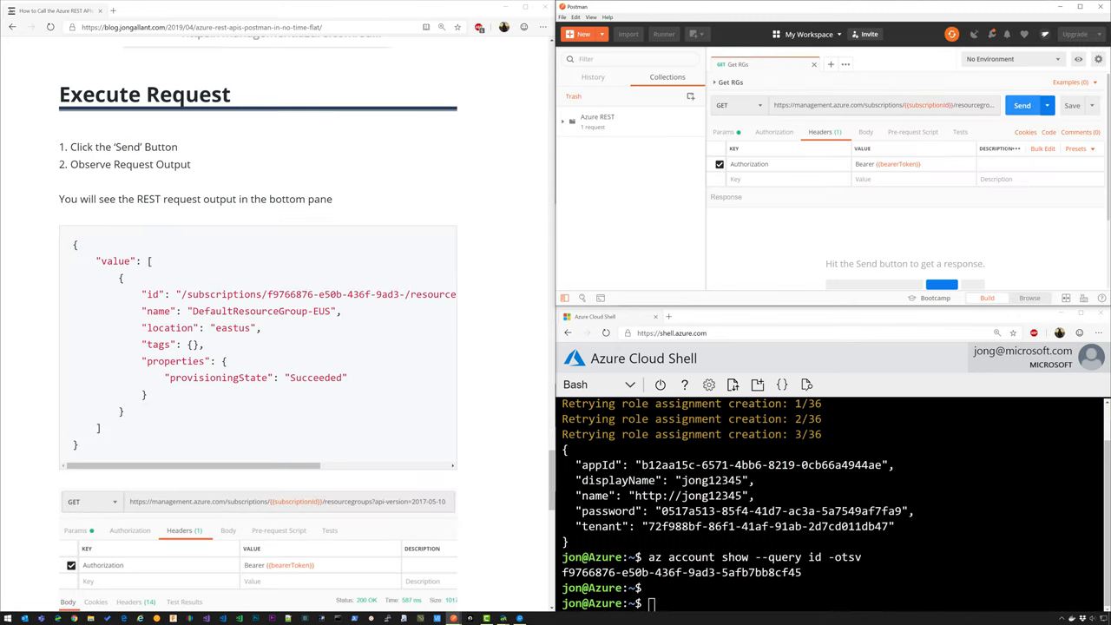
click(1022, 105)
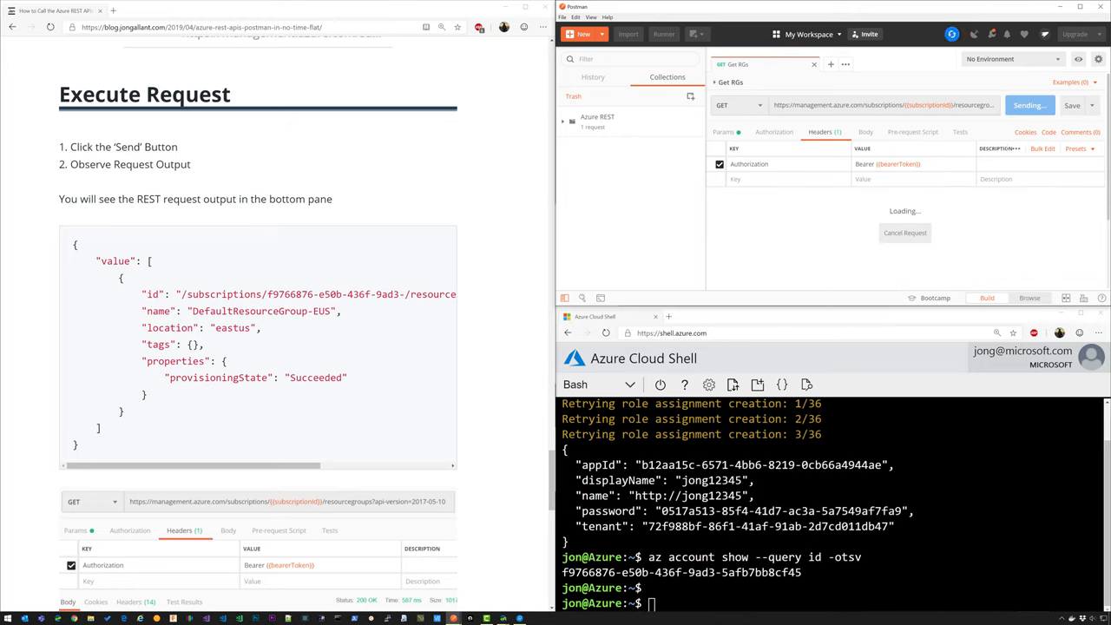
click(1028, 105)
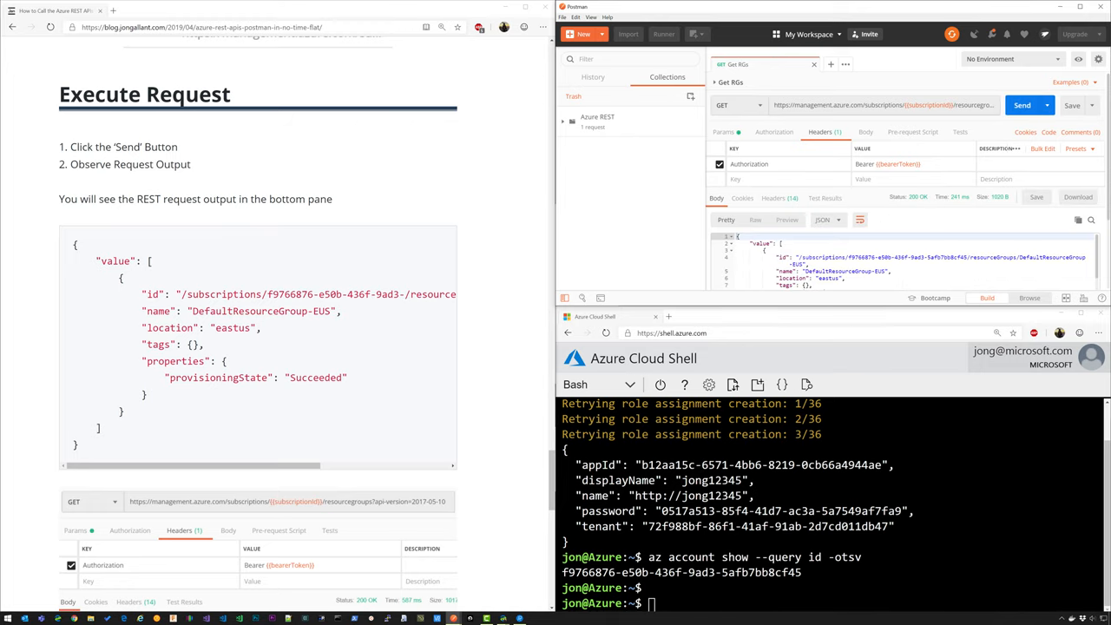